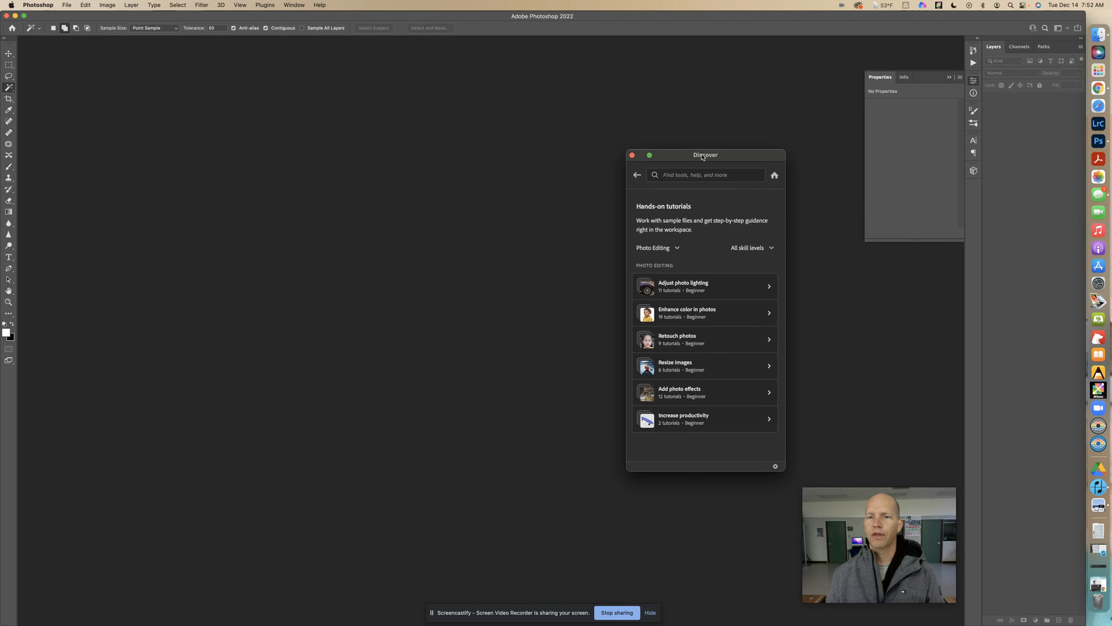
Browse All categories > Select and mask in Discover and choose 'Cut out a person with the Magic Wand'
left_click_drag(706, 154, 775, 149)
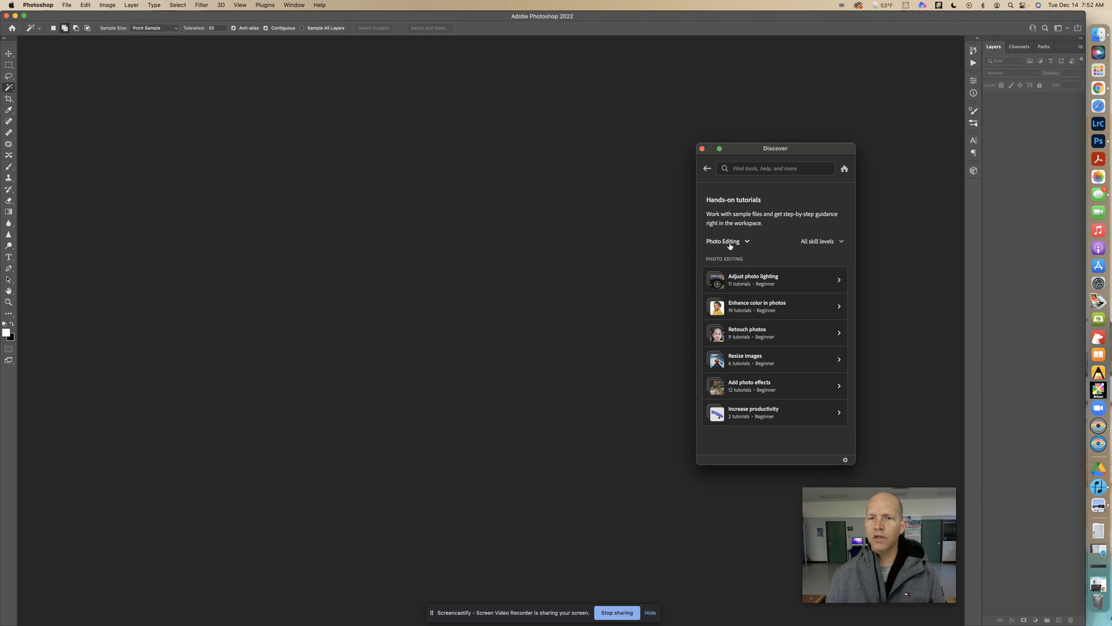
left_click(725, 241)
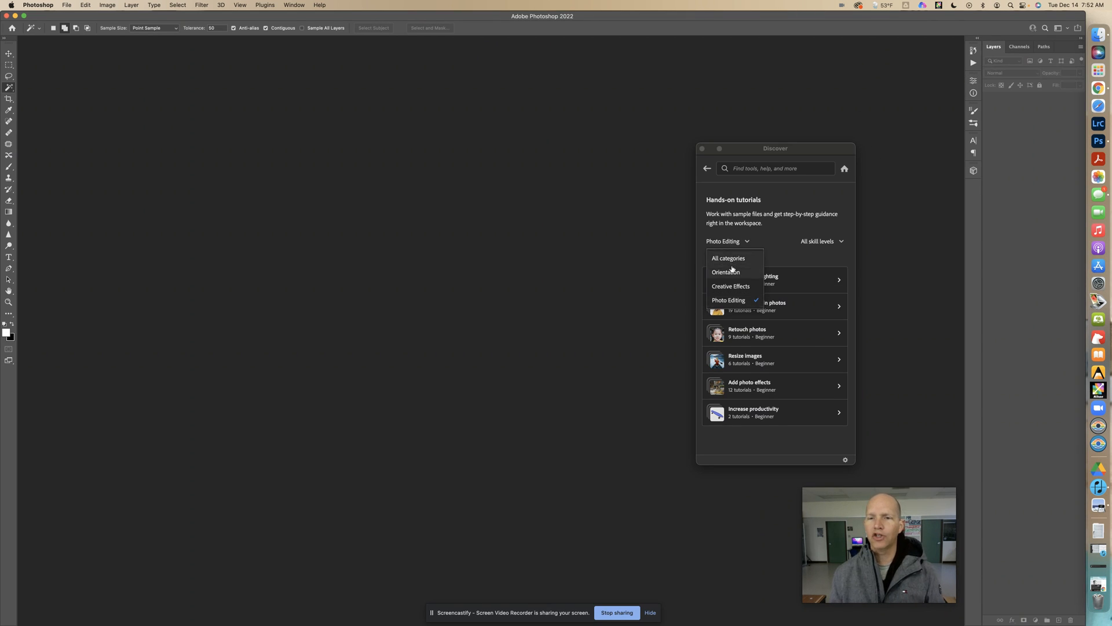
left_click(727, 257)
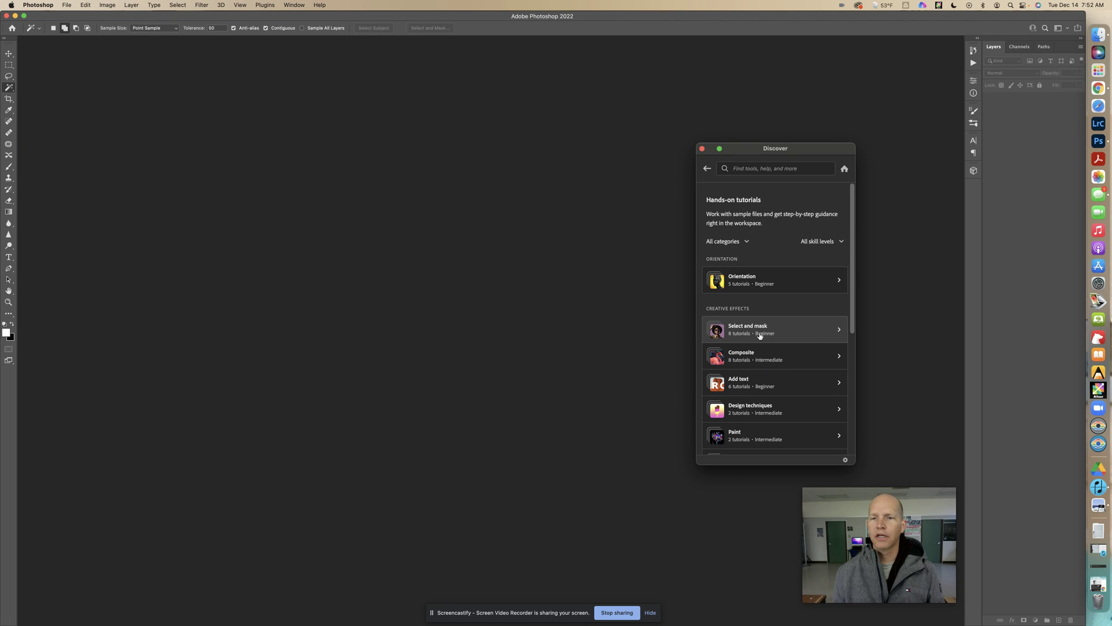
left_click(775, 329)
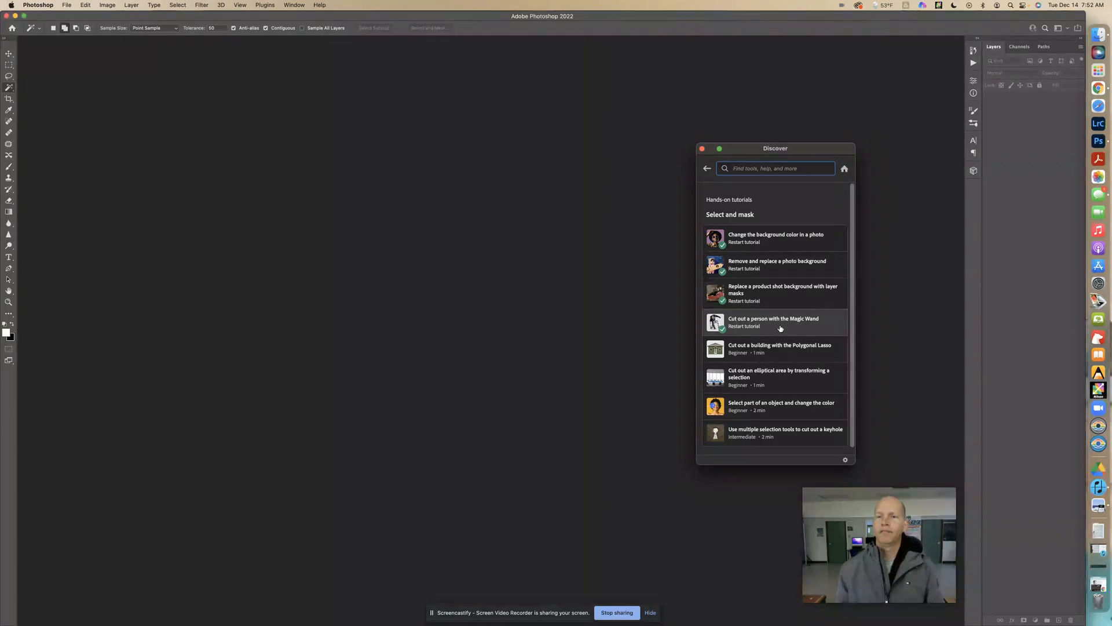
left_click(779, 322)
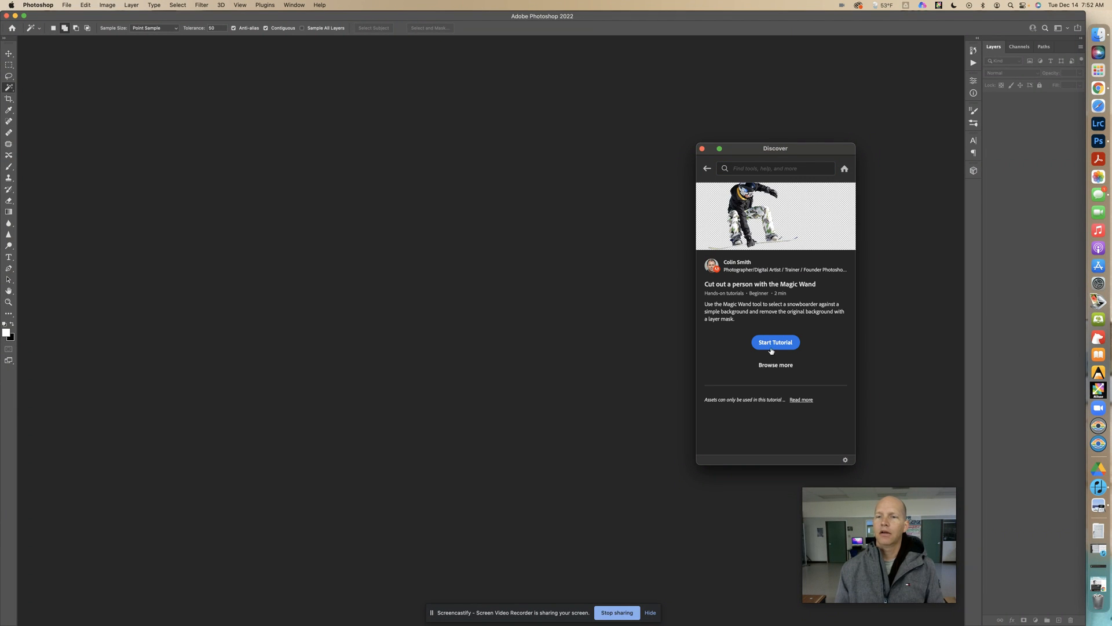
Start the tutorial with the snowboarder sample photo and reselect the Magic Wand Tool
left_click(775, 342)
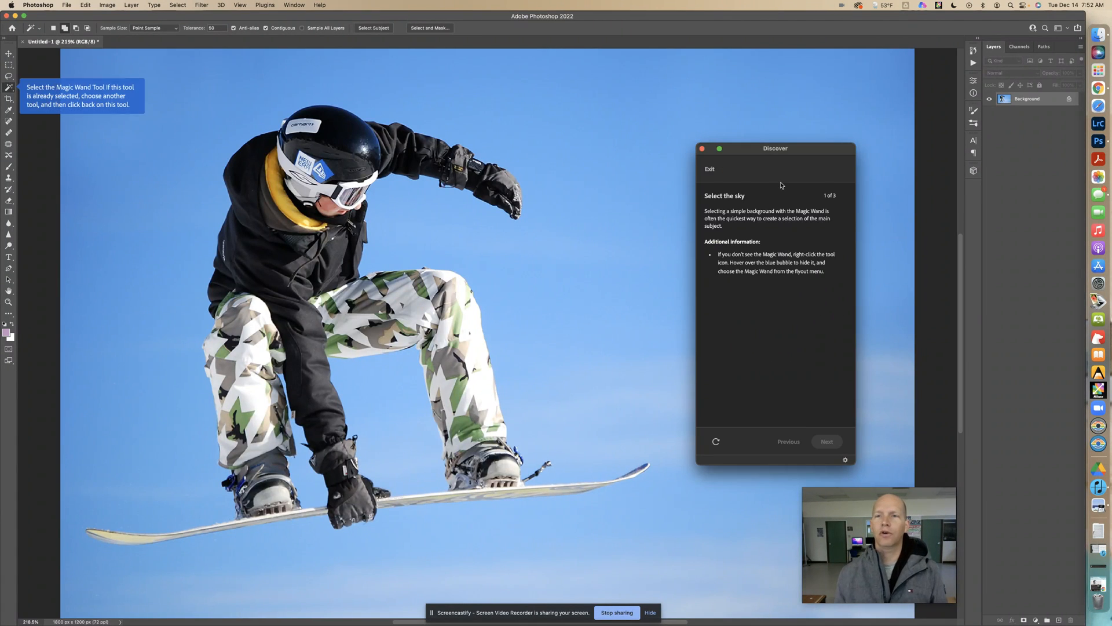
left_click_drag(775, 148, 857, 150)
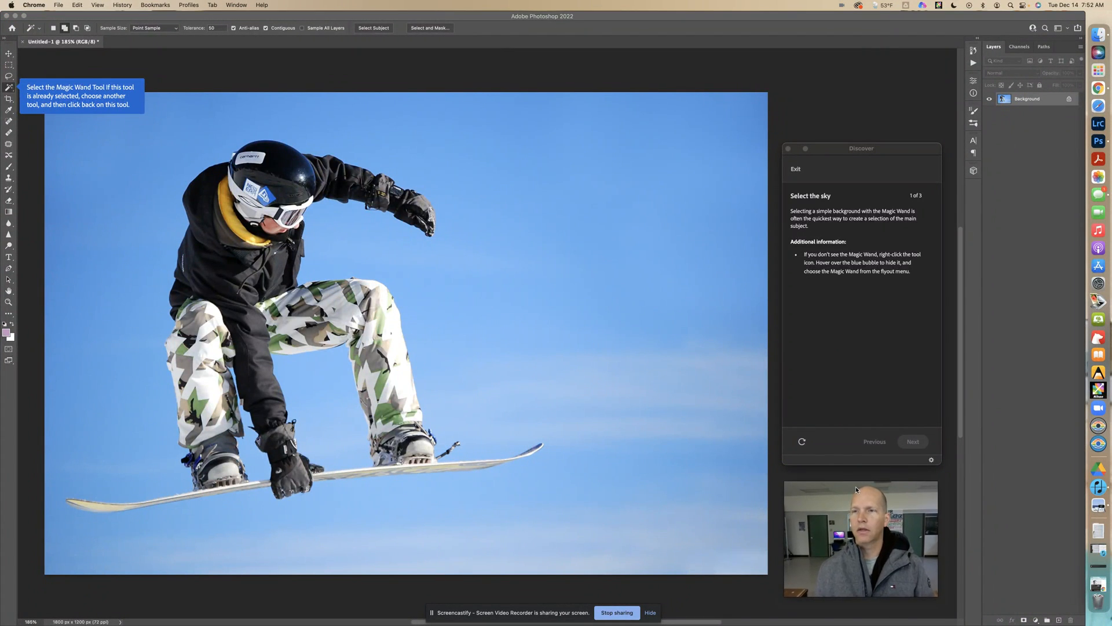
mouse_move(74, 73)
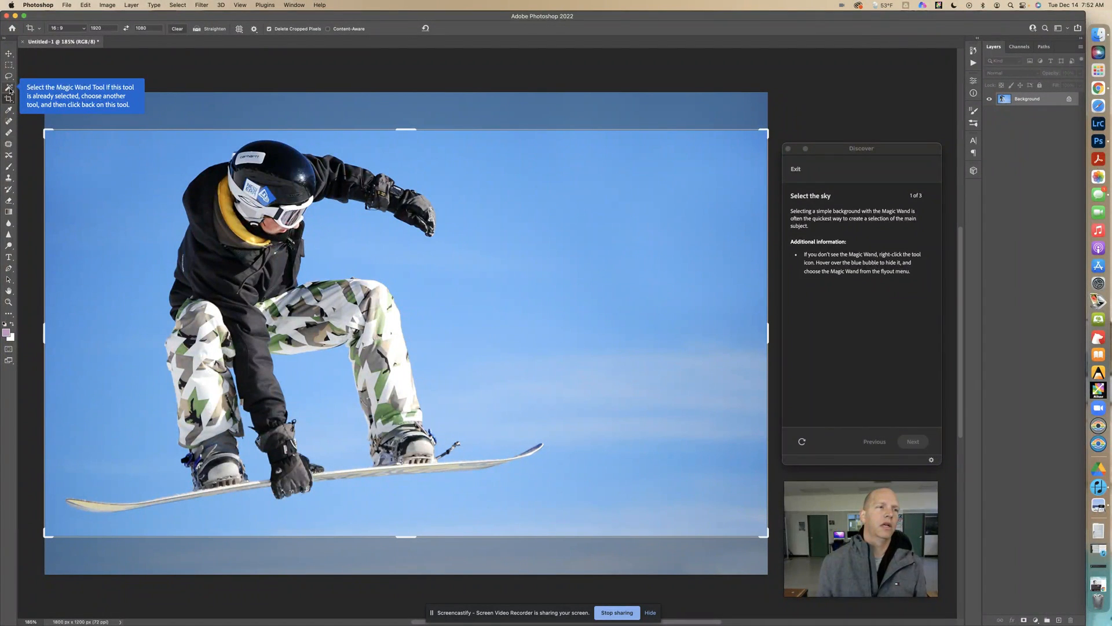
left_click(8, 88)
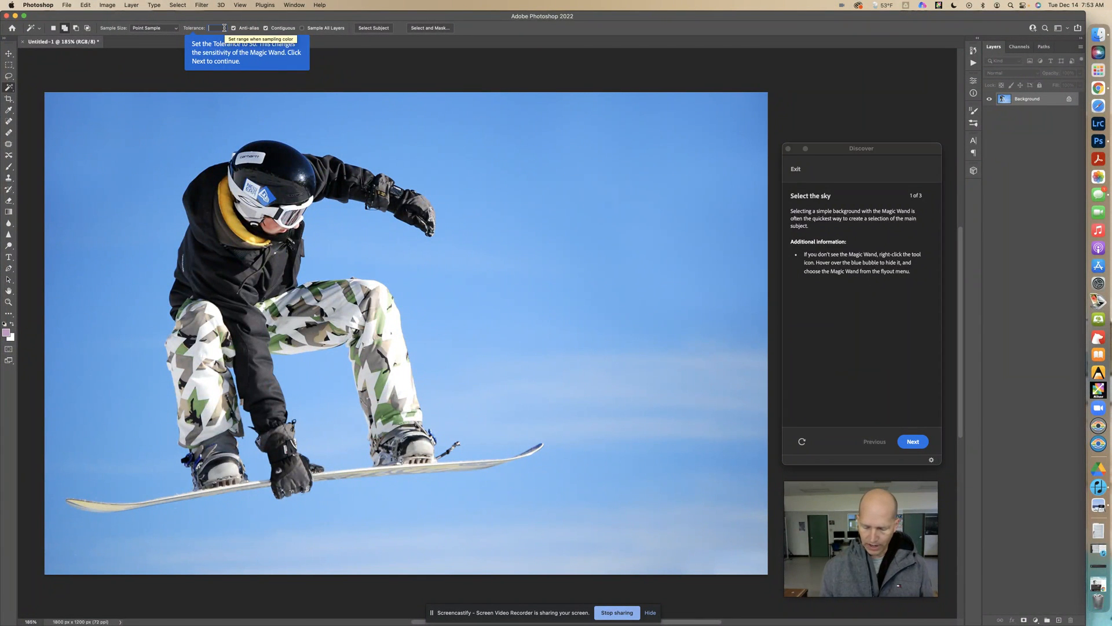
Set the Magic Wand tolerance to 50 and continue to the sky-selection instruction
type("50")
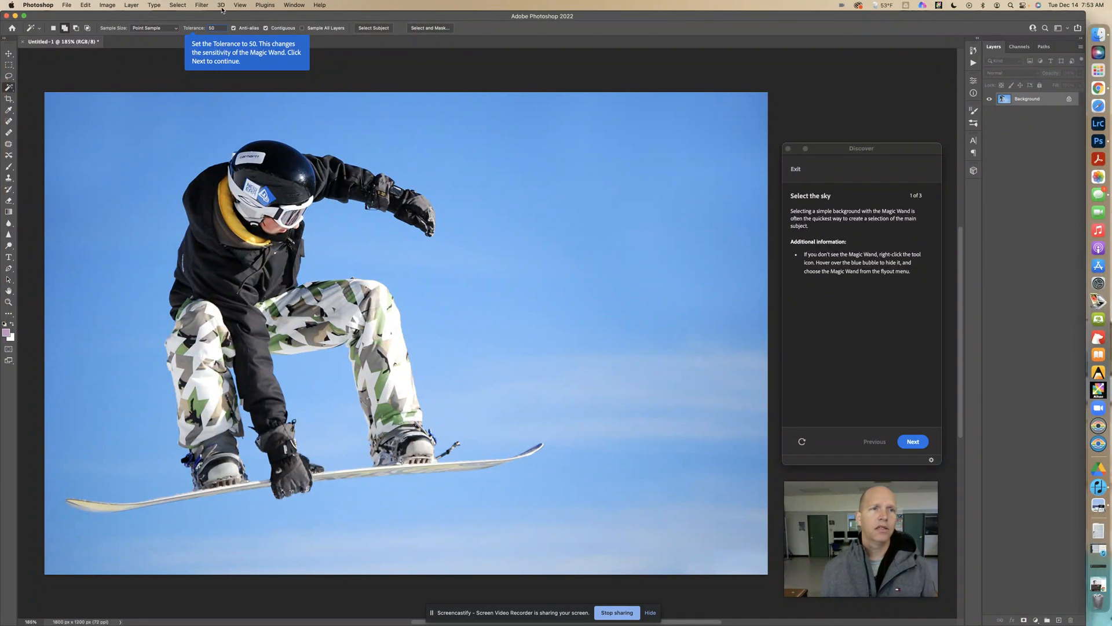
mouse_move(681, 246)
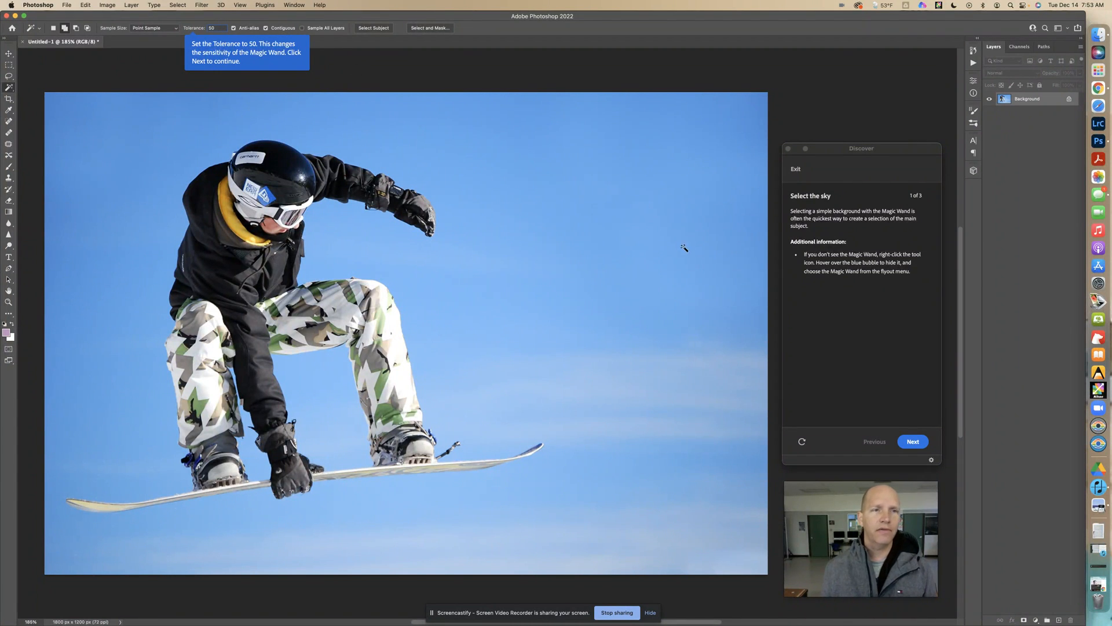
left_click(913, 441)
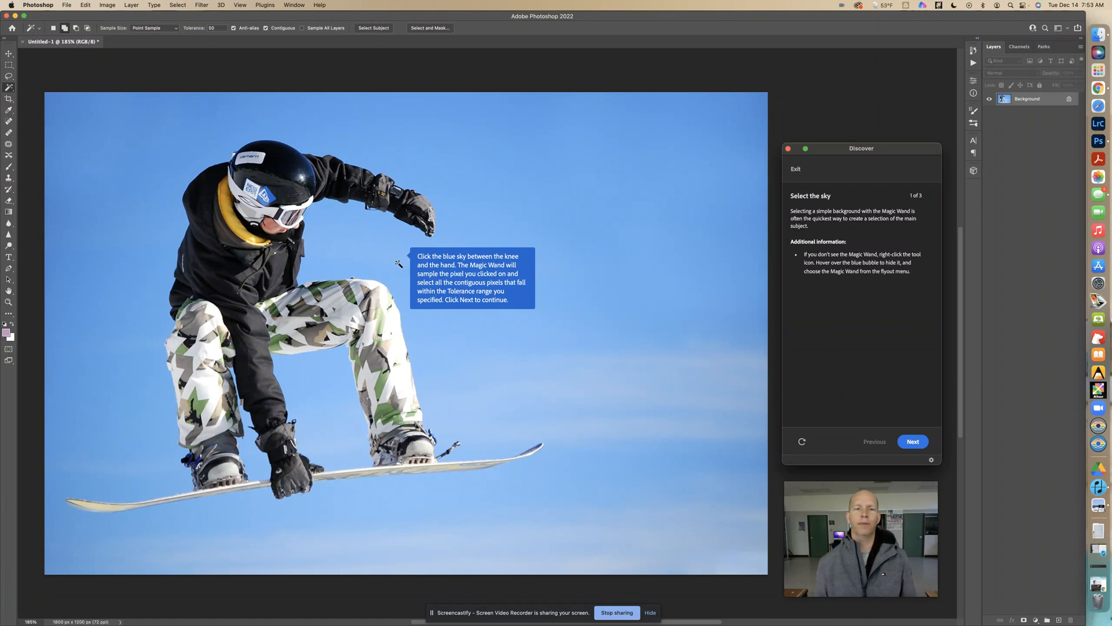
mouse_move(399, 261)
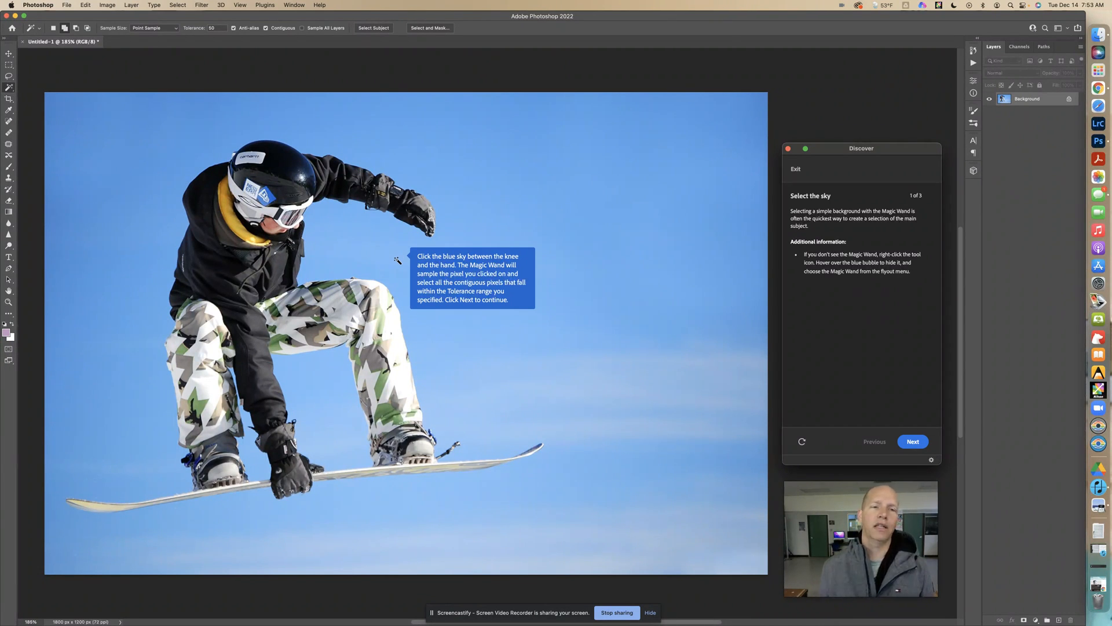
Select the sky between the snowboarder's knee and hand, then advance to step 2 of 3
left_click(396, 262)
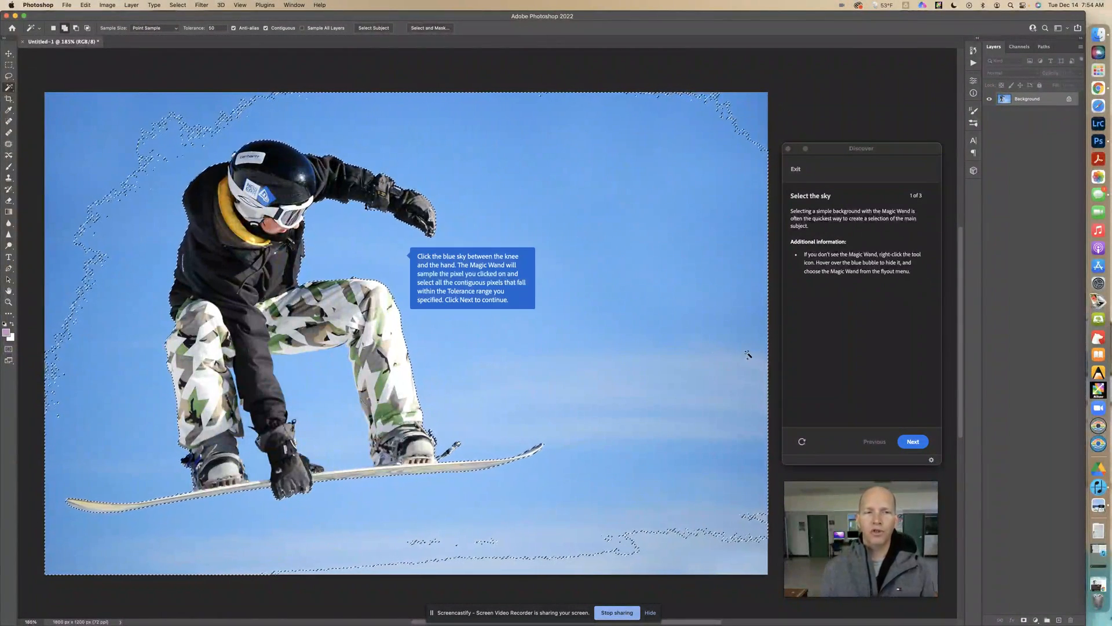
left_click(913, 442)
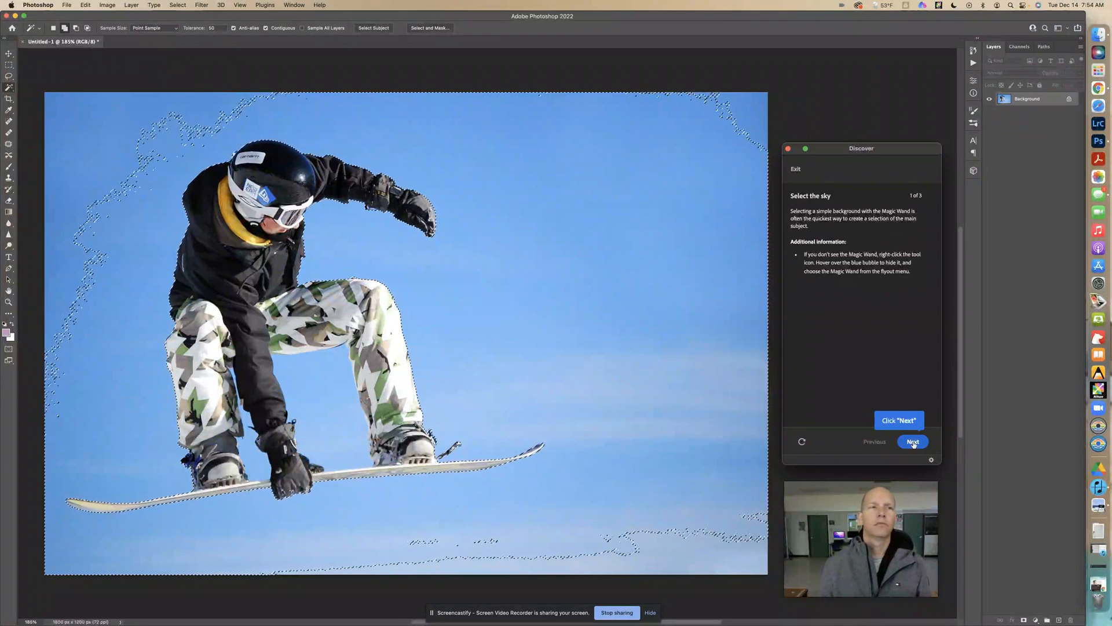
left_click(913, 440)
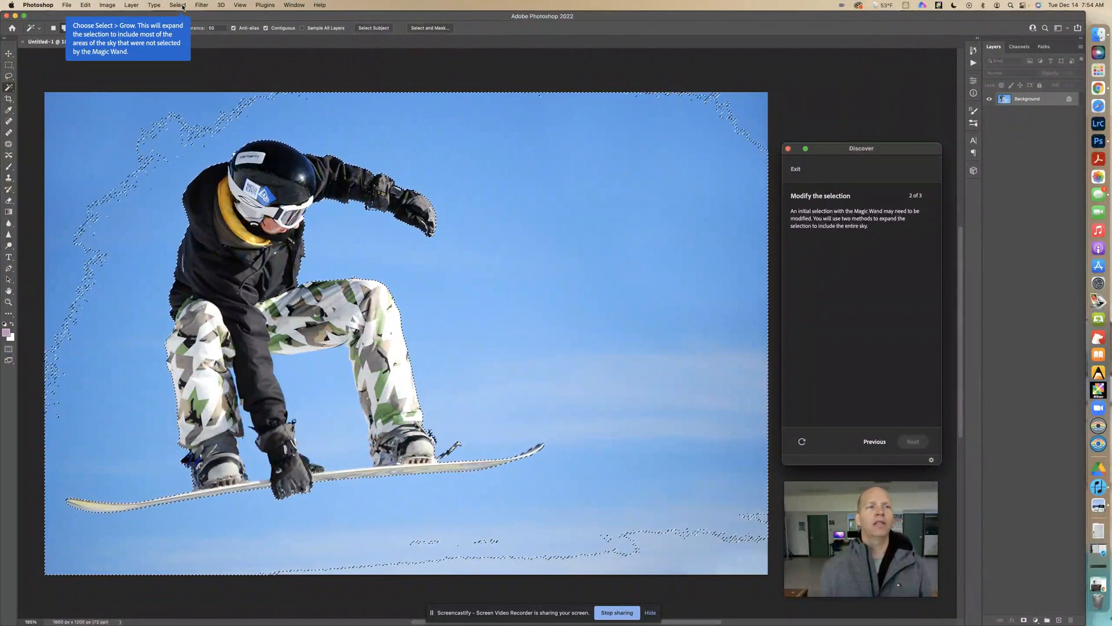
Bring up the Select menu to grow the partial sky selection
left_click(178, 4)
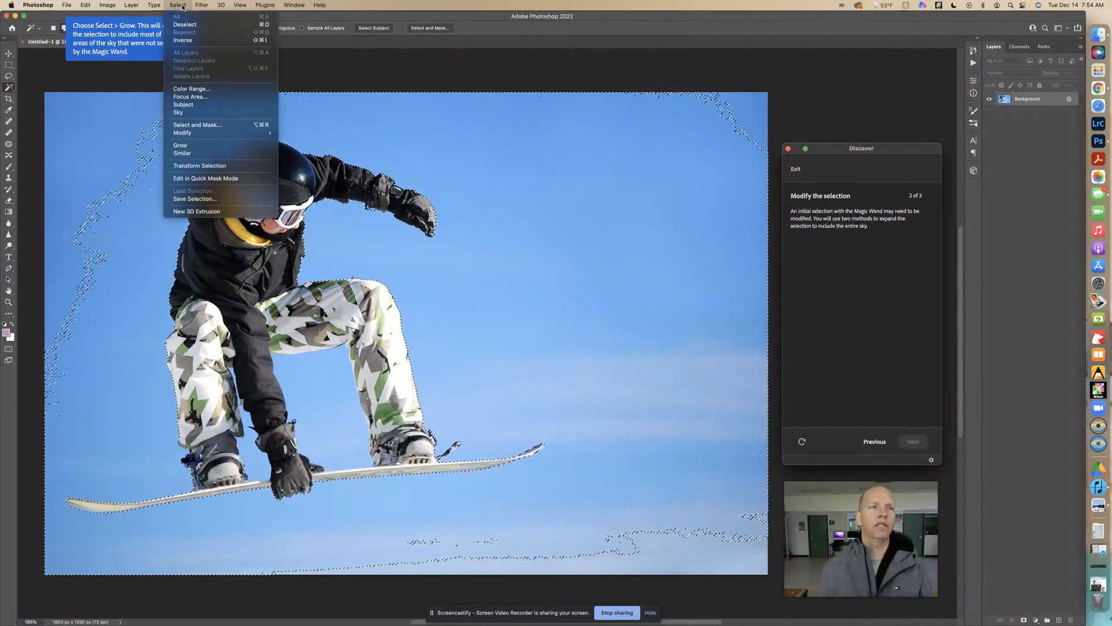
mouse_move(205, 152)
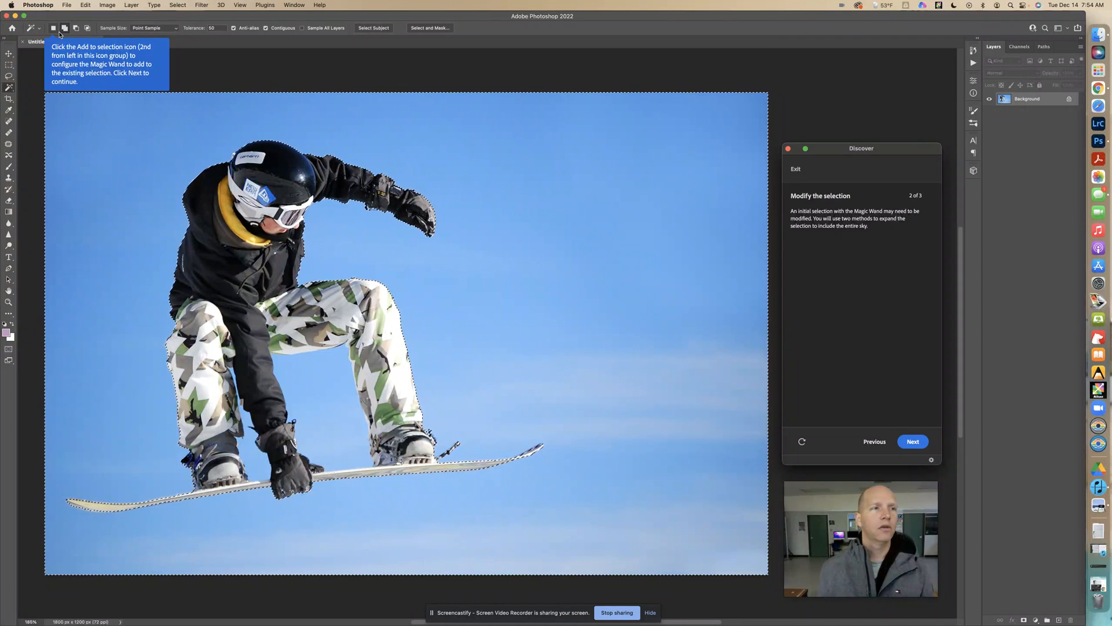
mouse_move(65, 28)
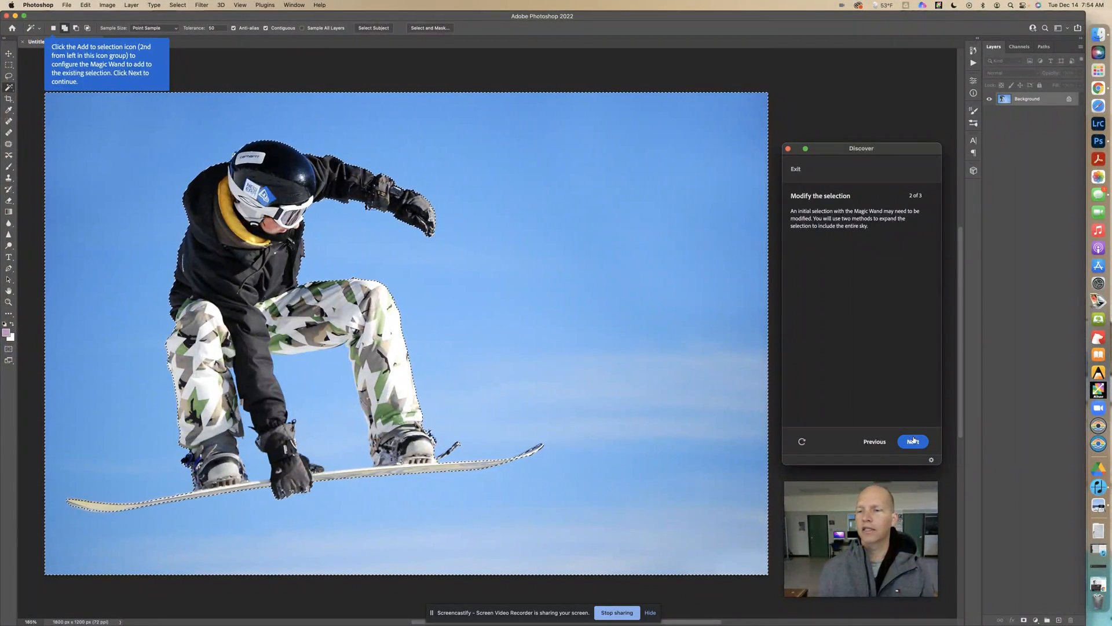
Advance to the Select > Inverse instruction and bring up the Select menu again
left_click(913, 441)
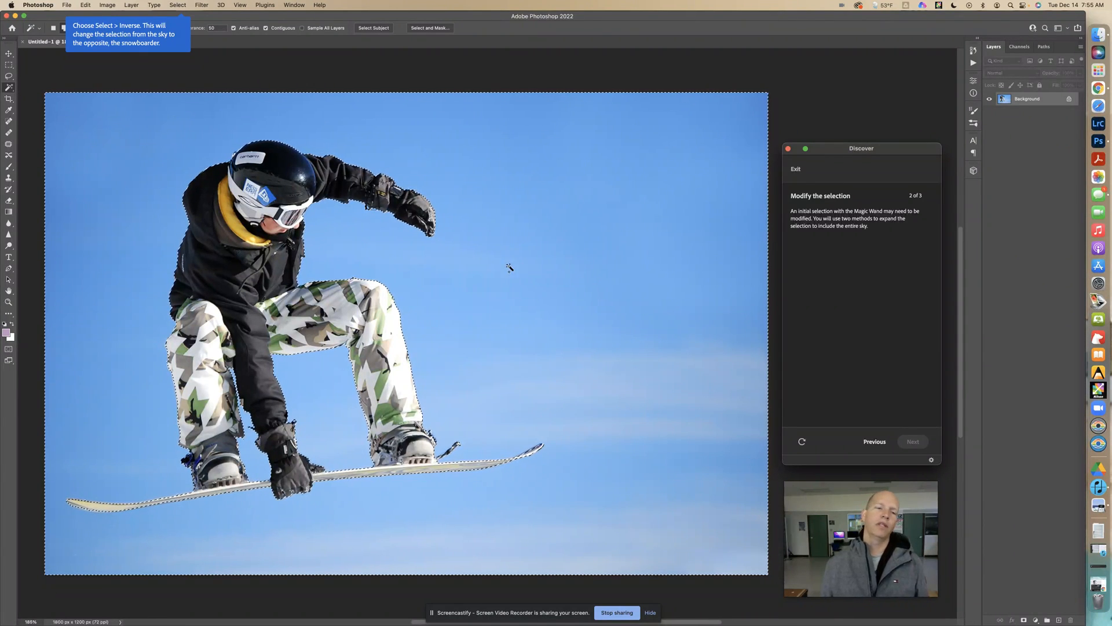
left_click(176, 5)
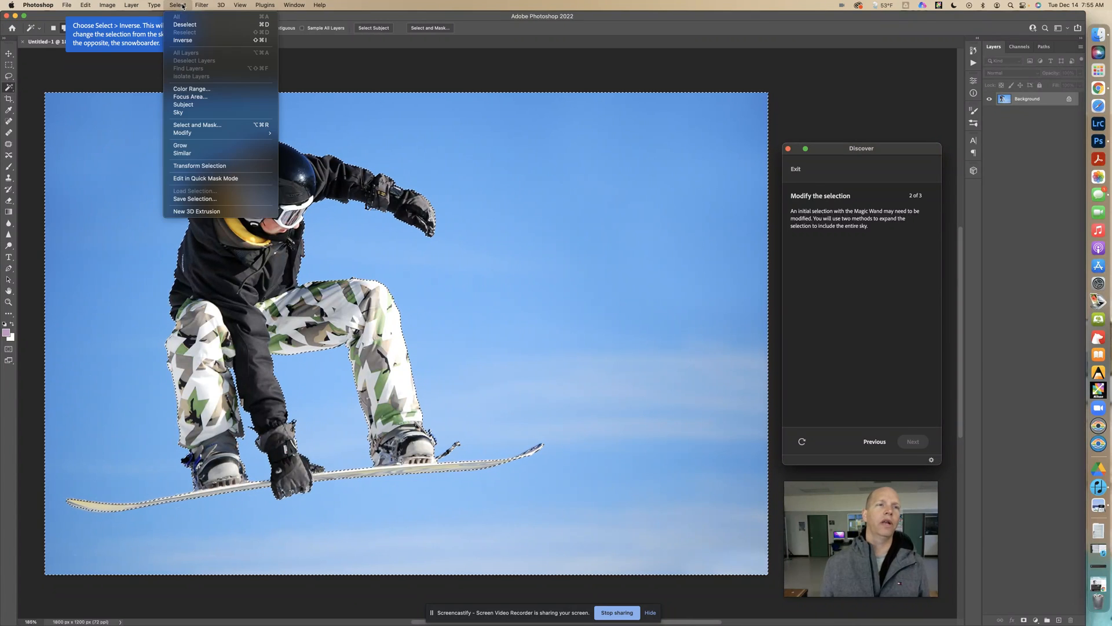
mouse_move(197, 127)
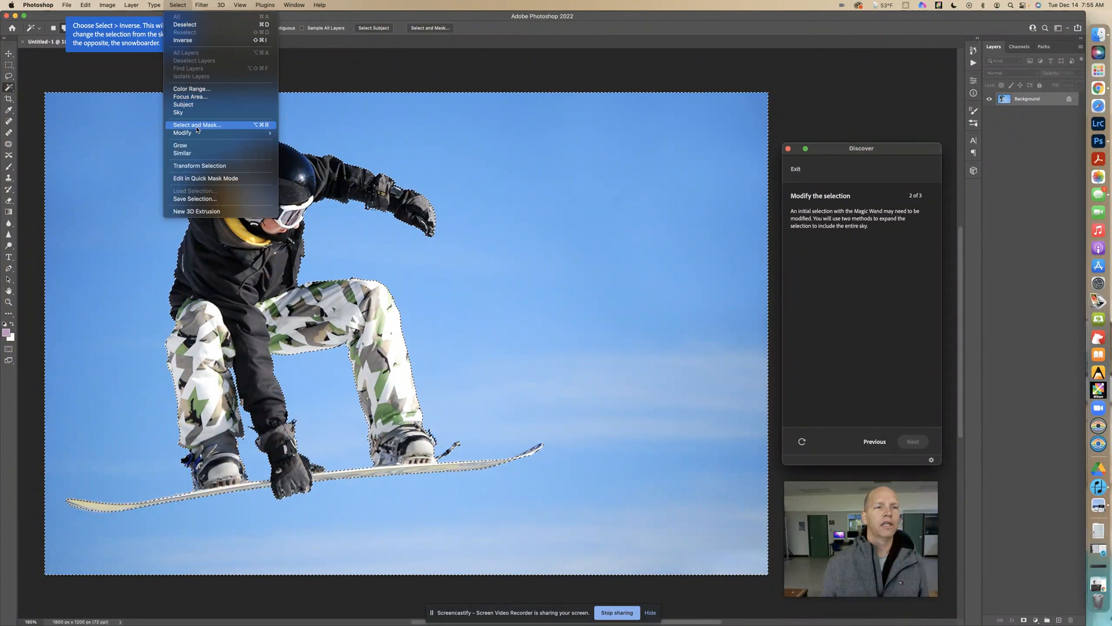
mouse_move(192, 88)
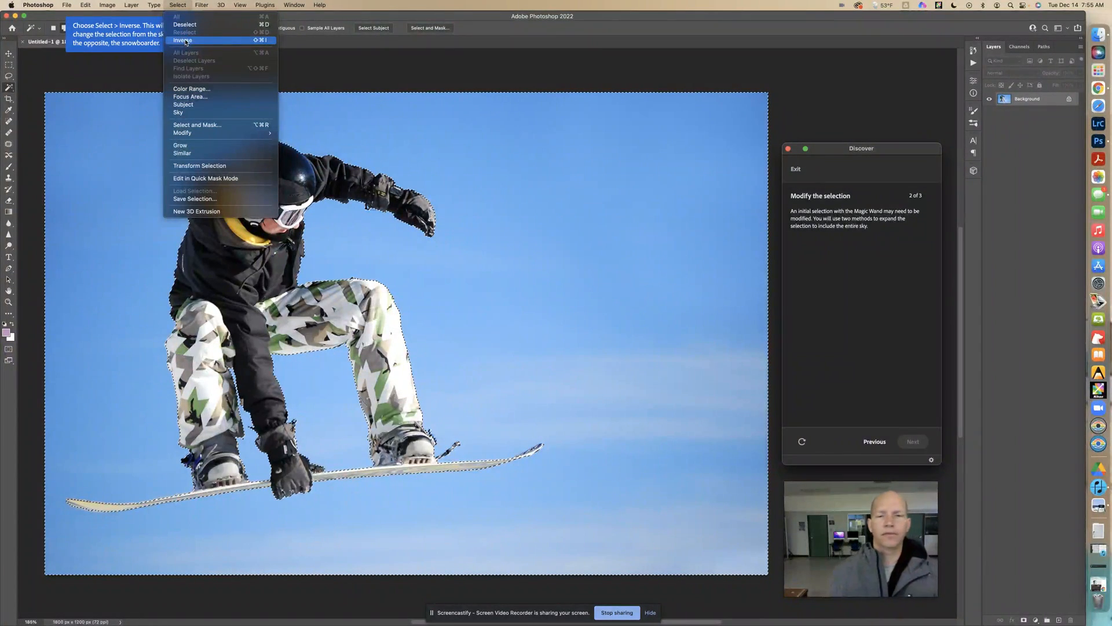
Invert the selection so the snowboarder is selected instead of the sky
left_click(183, 39)
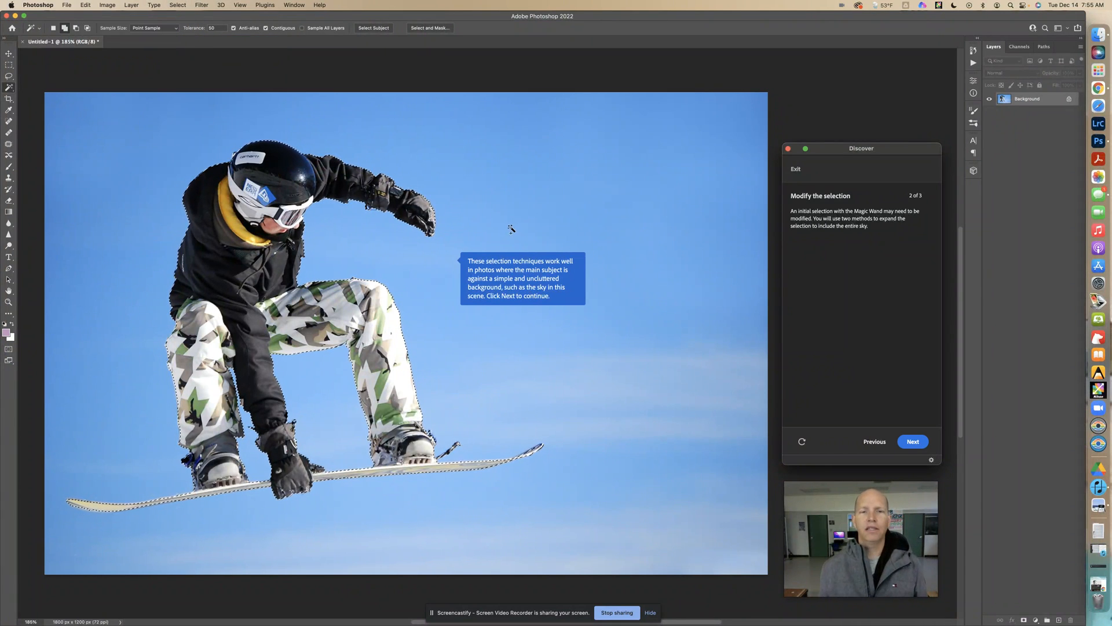
mouse_move(514, 229)
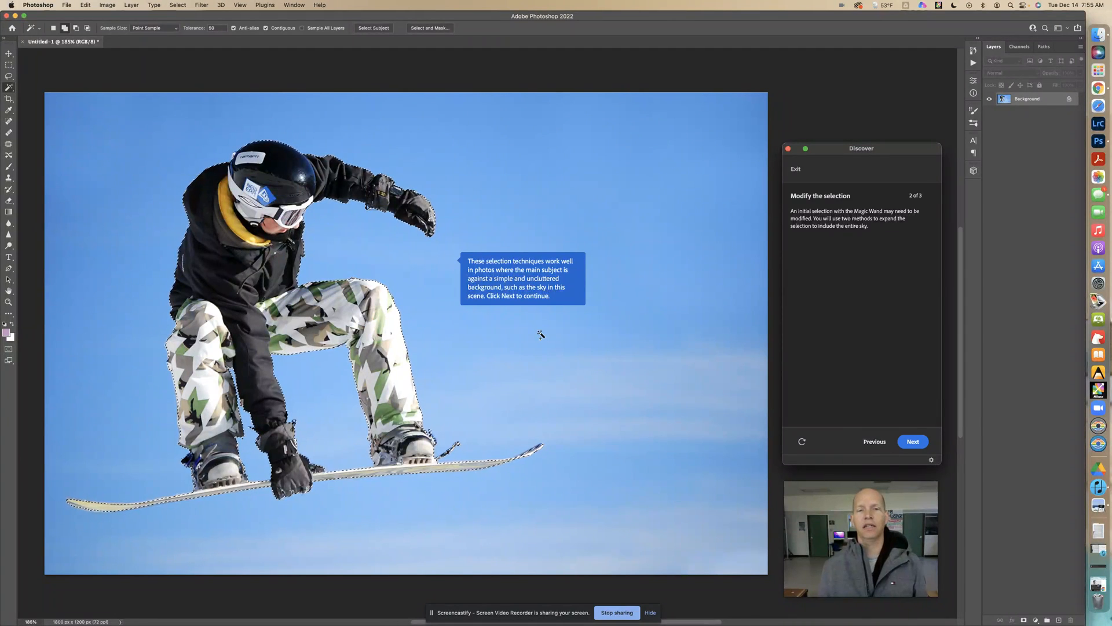
mouse_move(523, 192)
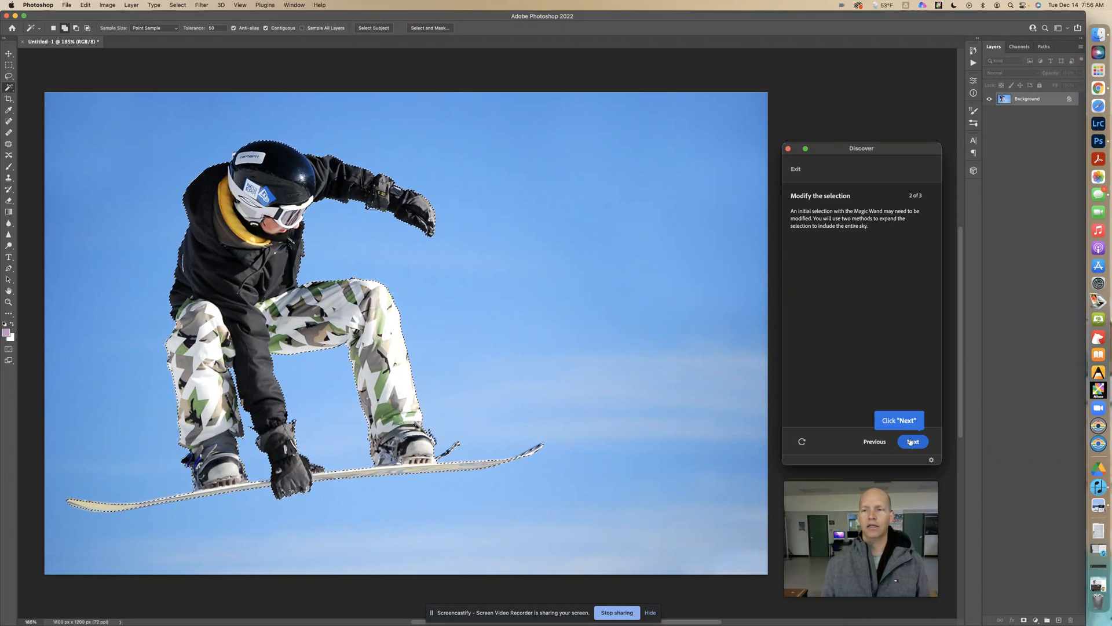
Advance to step 3 of 3, where a layer mask hides the sky behind the snowboarder
left_click(913, 441)
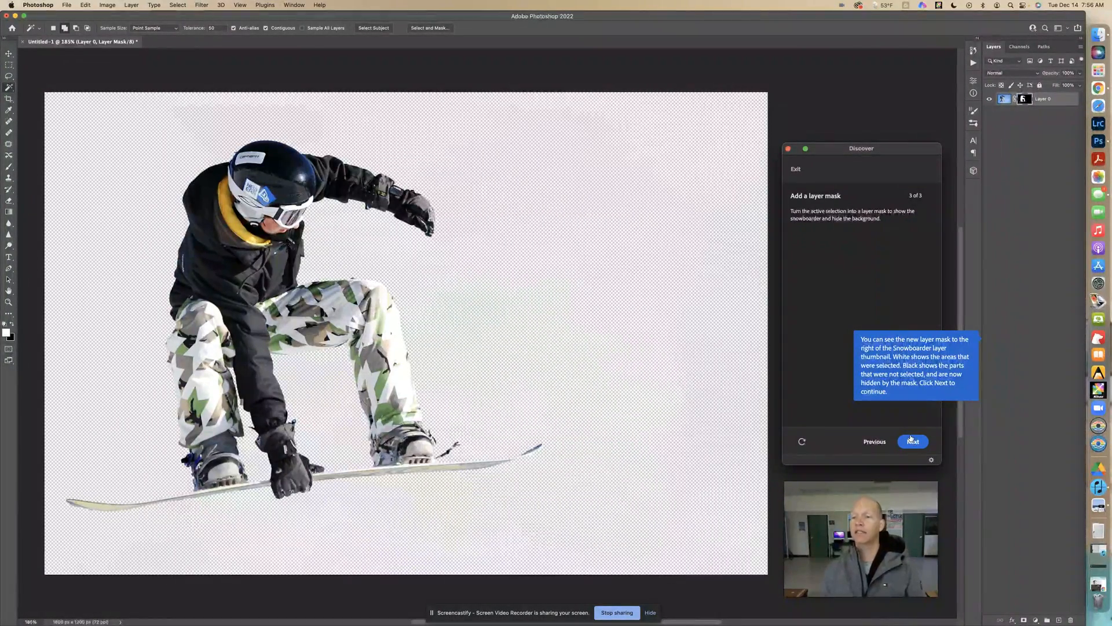
Continue past the layer mask explanation to the tutorial's completion summary
left_click(913, 442)
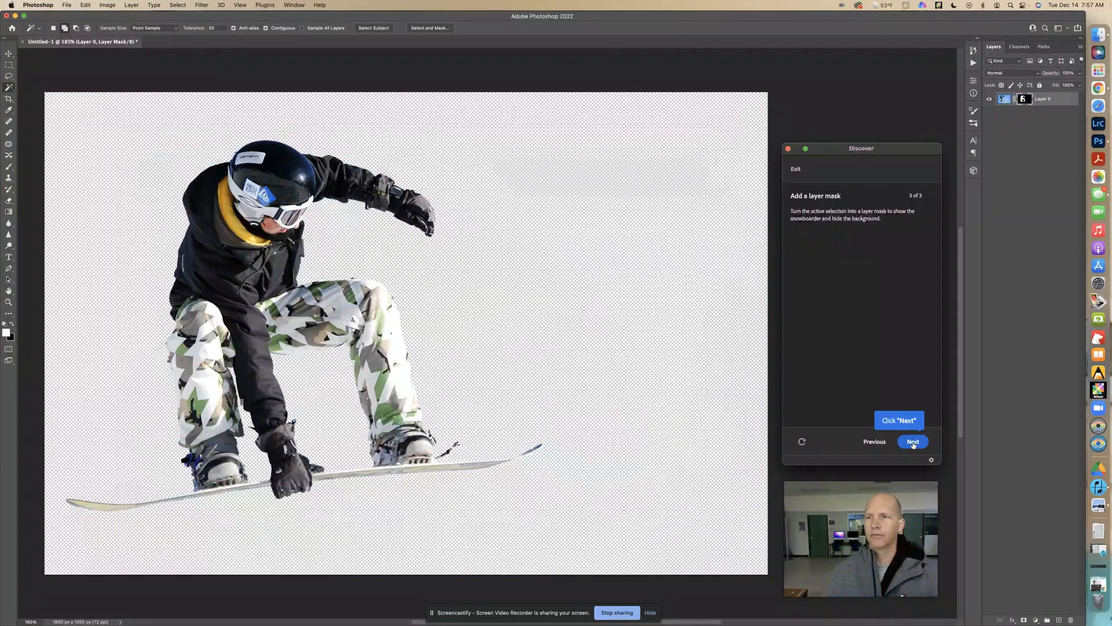
left_click(913, 441)
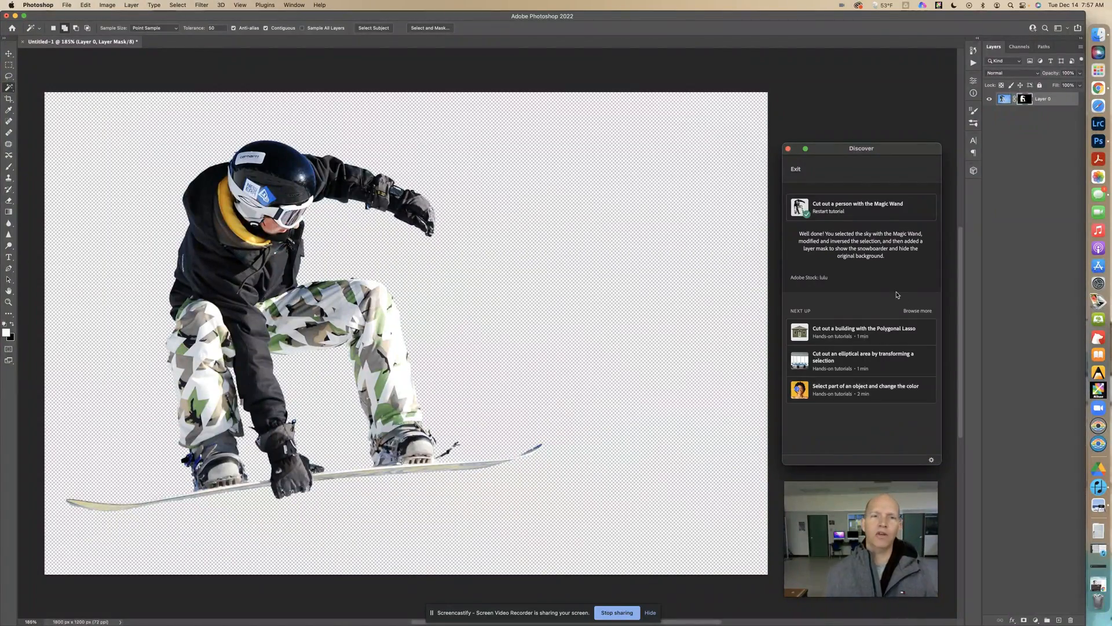